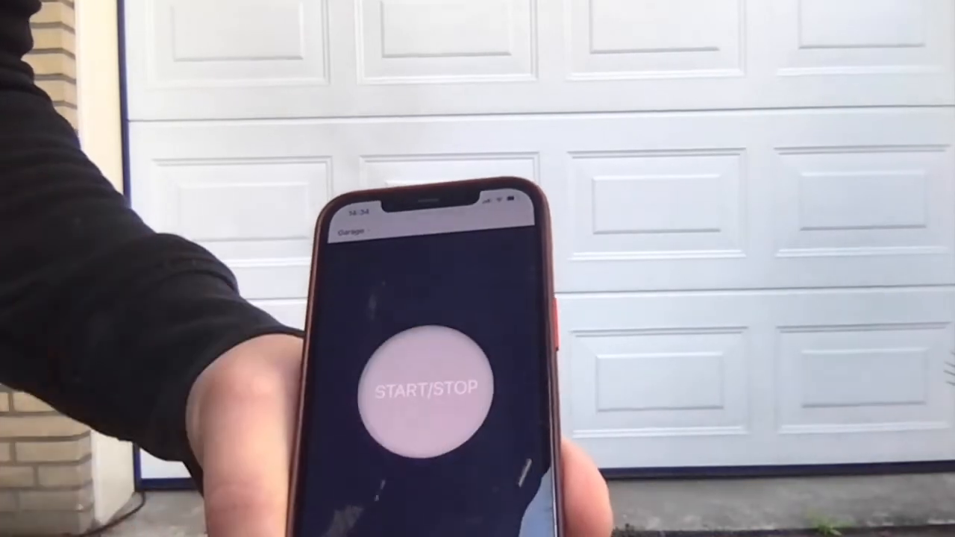
Tap START/STOP in the phone's Garage web app so the garage door begins opening
left_click(425, 365)
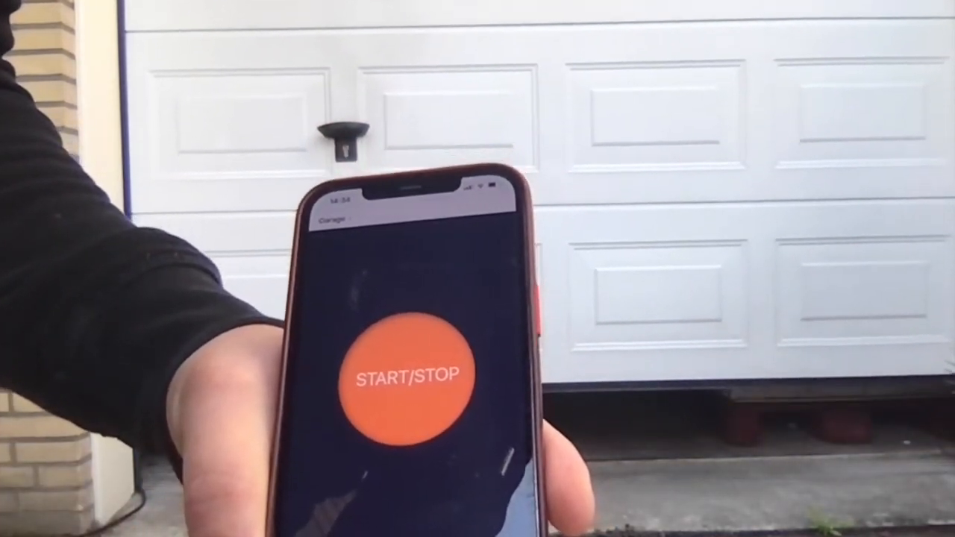
left_click(406, 373)
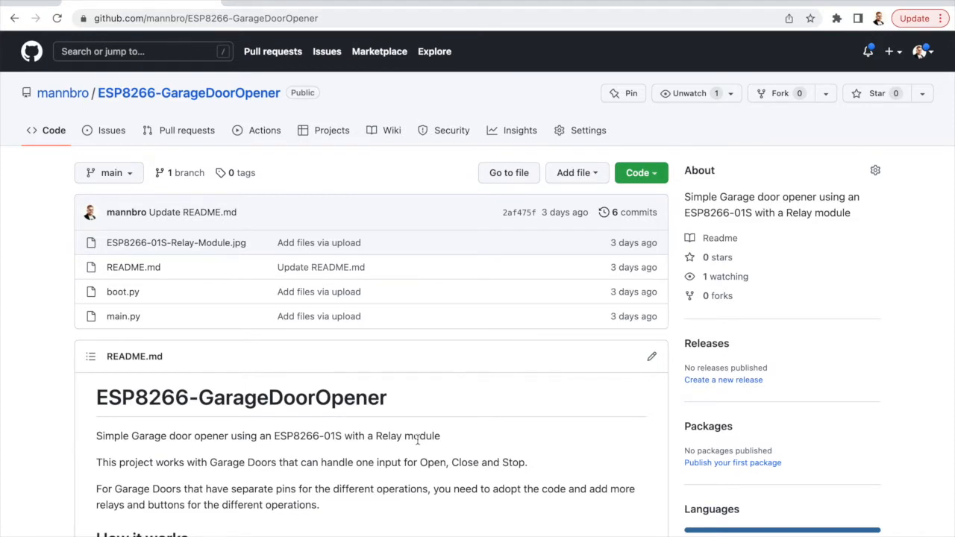
mouse_move(343, 426)
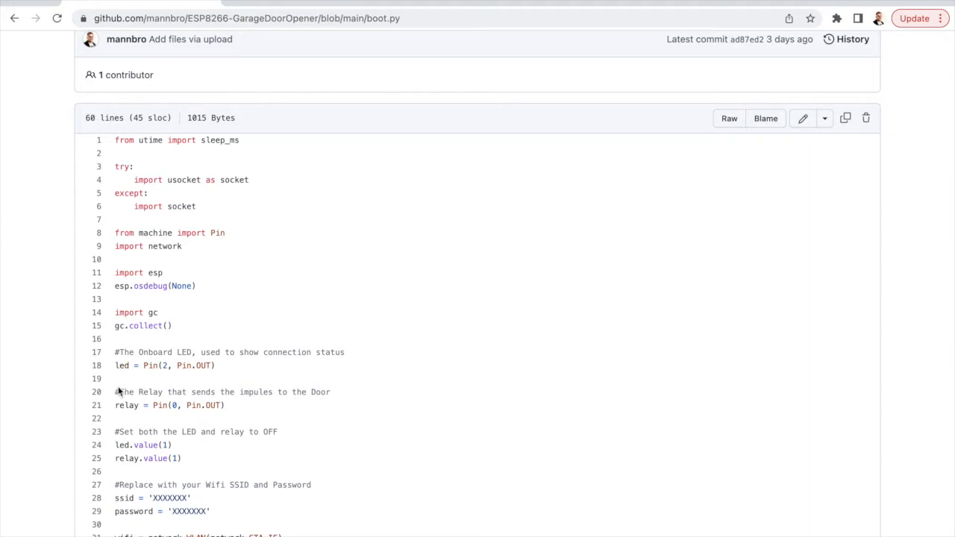
View boot.py and read down through its Wi-Fi credentials and connection routine
double_click(125, 406)
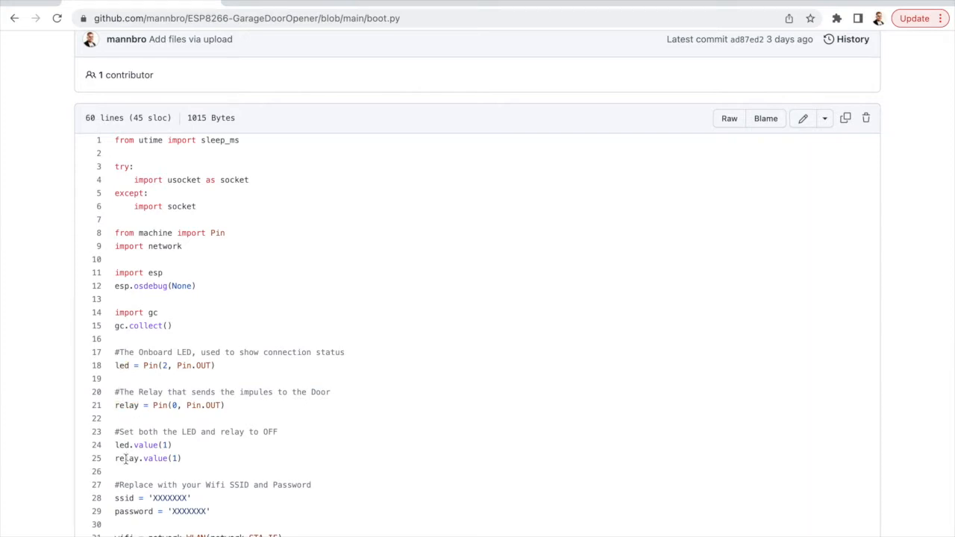
scroll("down", 3)
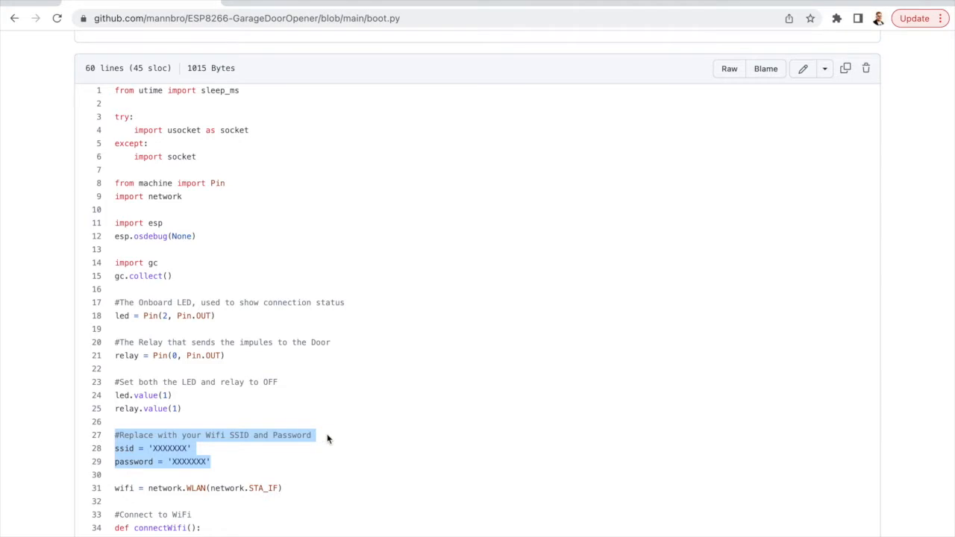
scroll("down", 3)
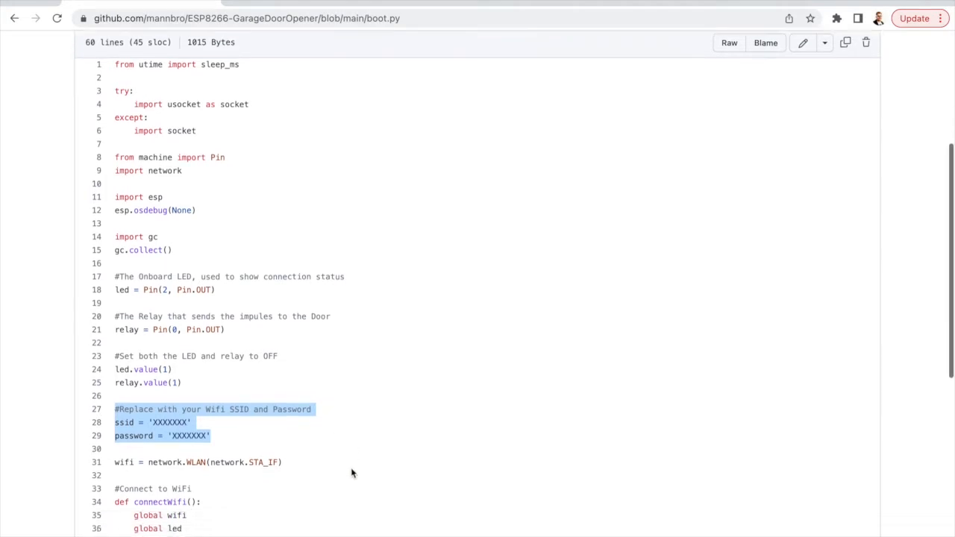
scroll("down", 3)
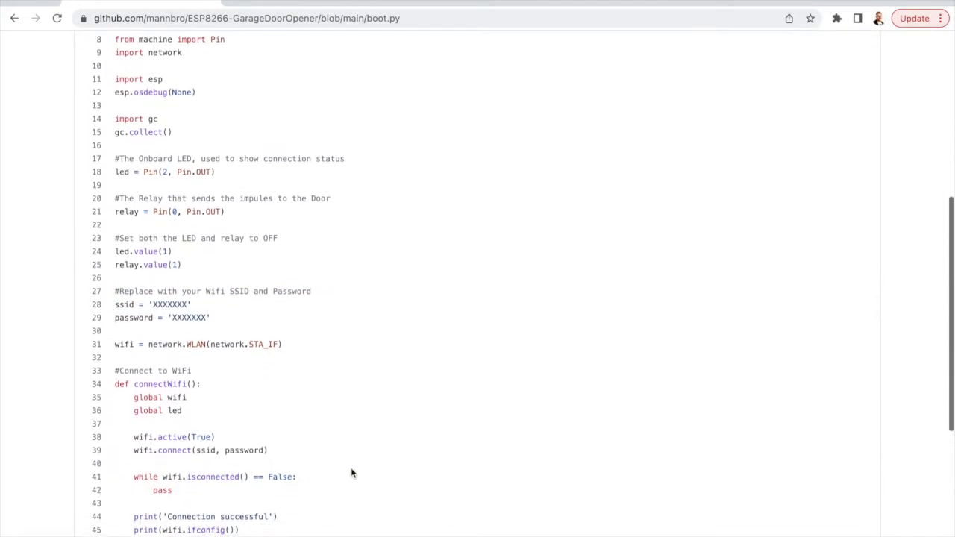
scroll("down", 3)
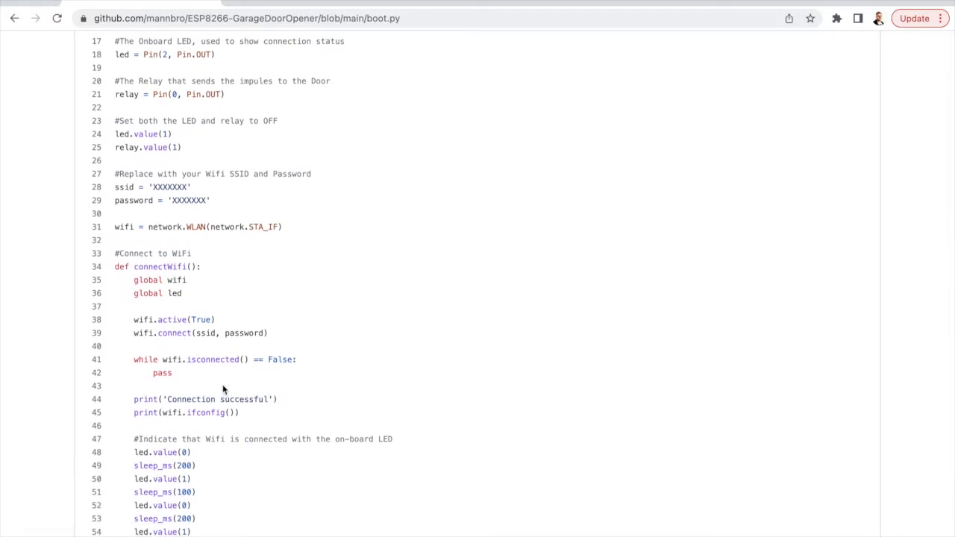
scroll("down", 3)
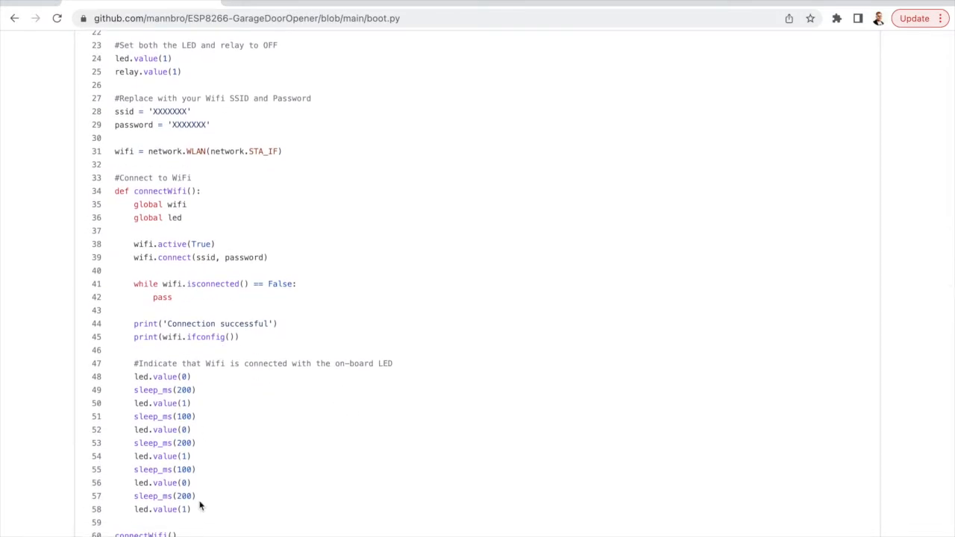
mouse_move(279, 364)
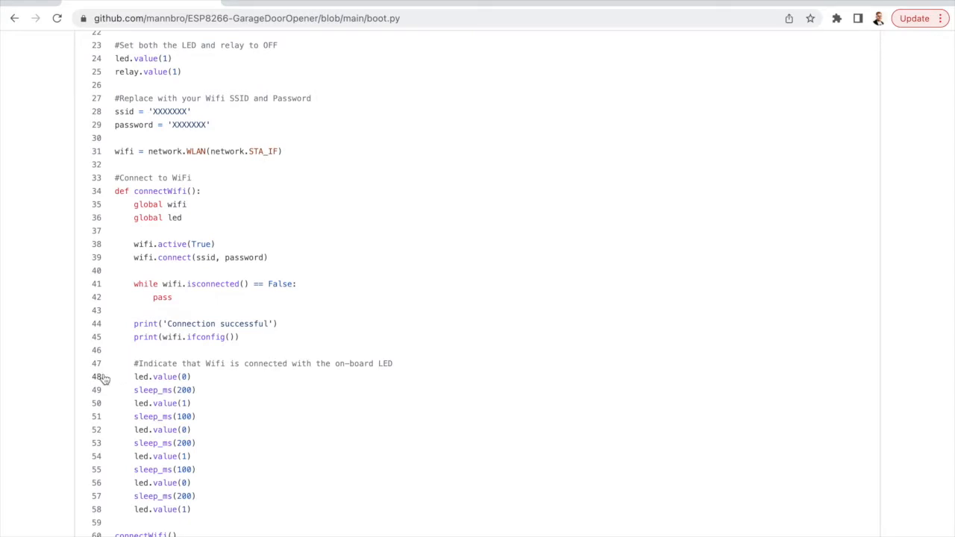
Select the LED blink lines 48 to 58, then move on to main.py's web page HTML
left_click_drag(134, 376, 191, 510)
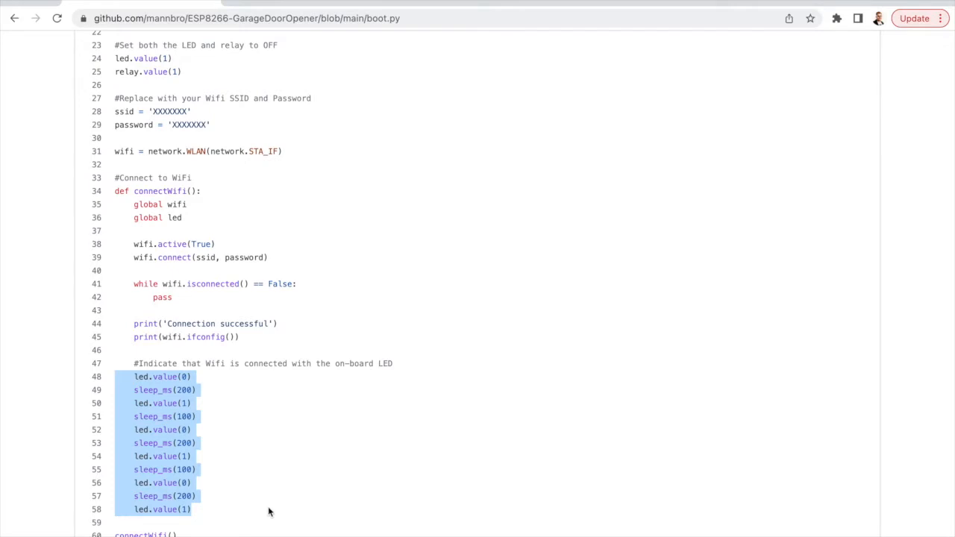
scroll("down", 3)
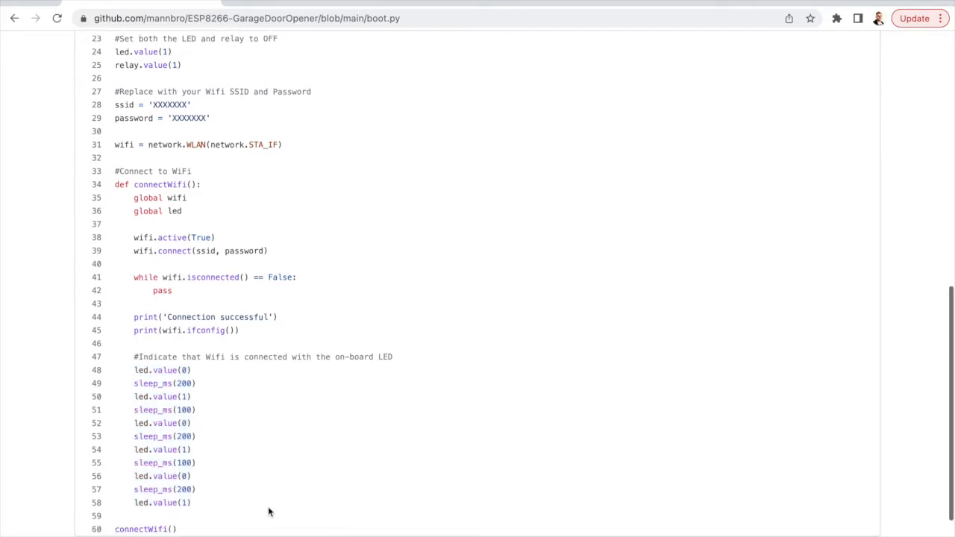
scroll("down", 3)
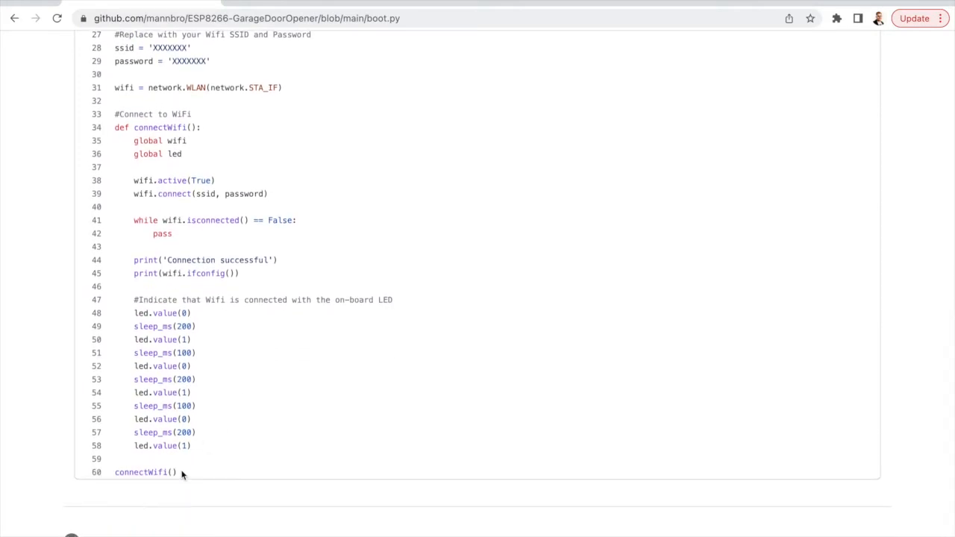
double_click(140, 471)
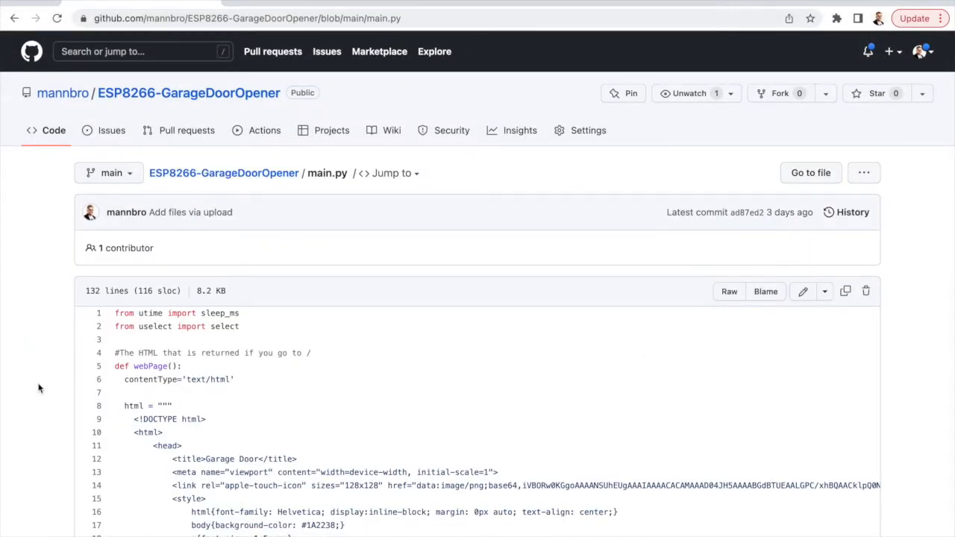
Read down through main.py's web page HTML toward the startDoor function
scroll("down", 3)
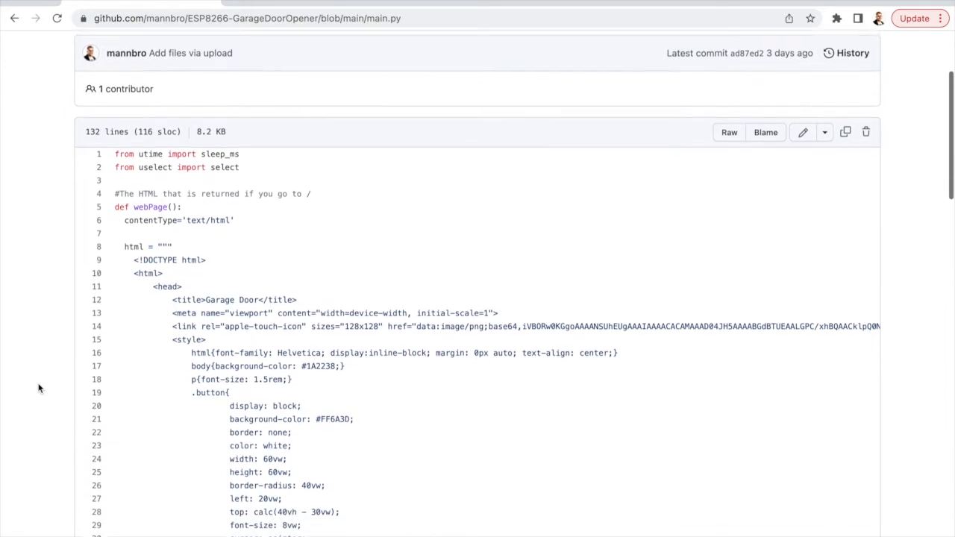
scroll("down", 3)
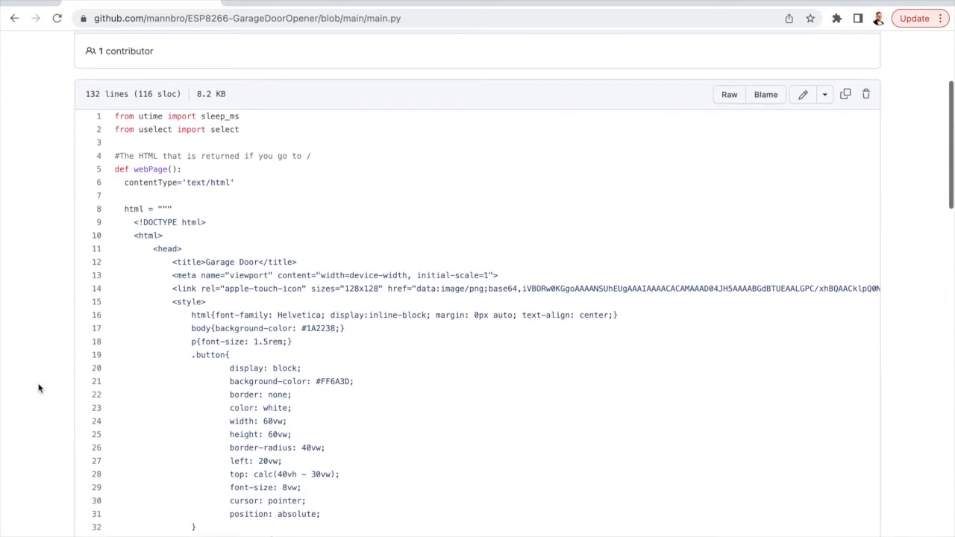
scroll("down", 3)
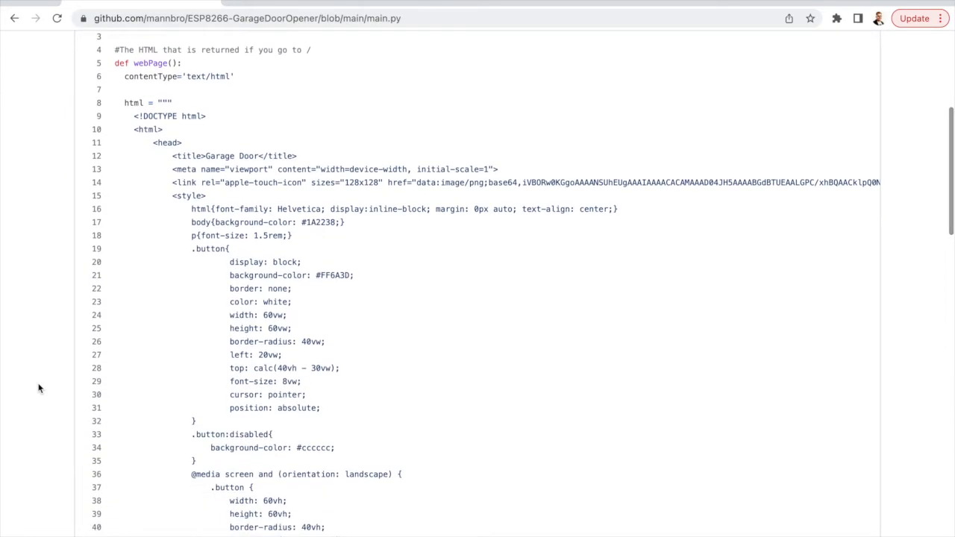
scroll("down", 3)
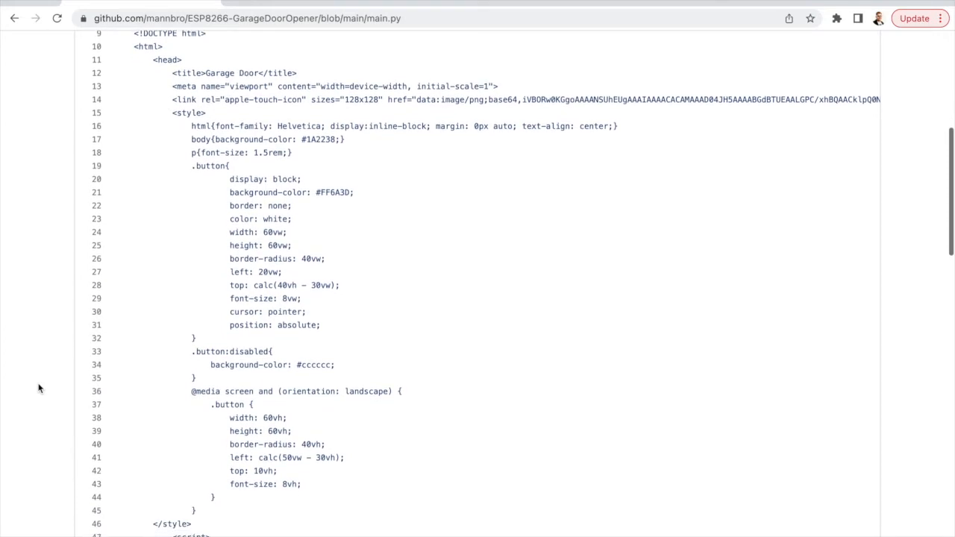
scroll("down", 3)
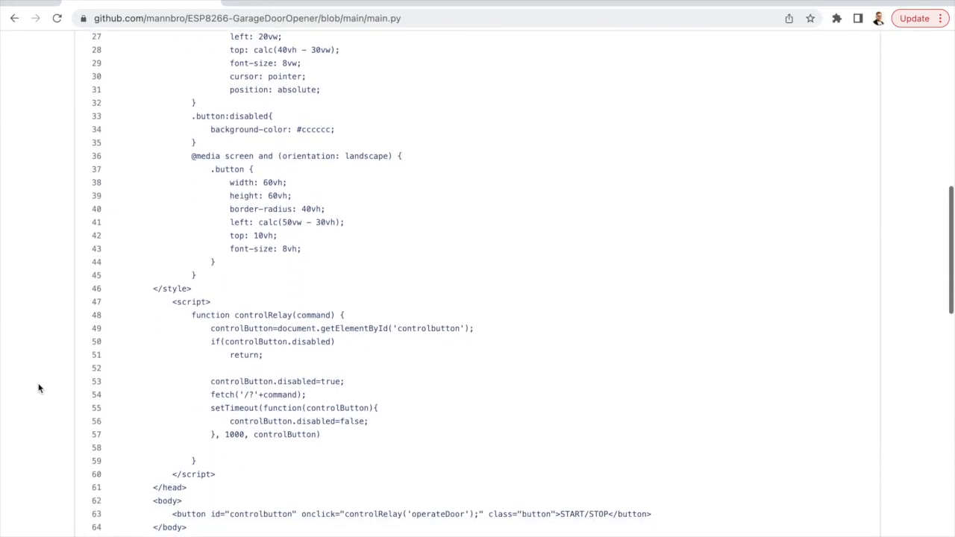
scroll("down", 3)
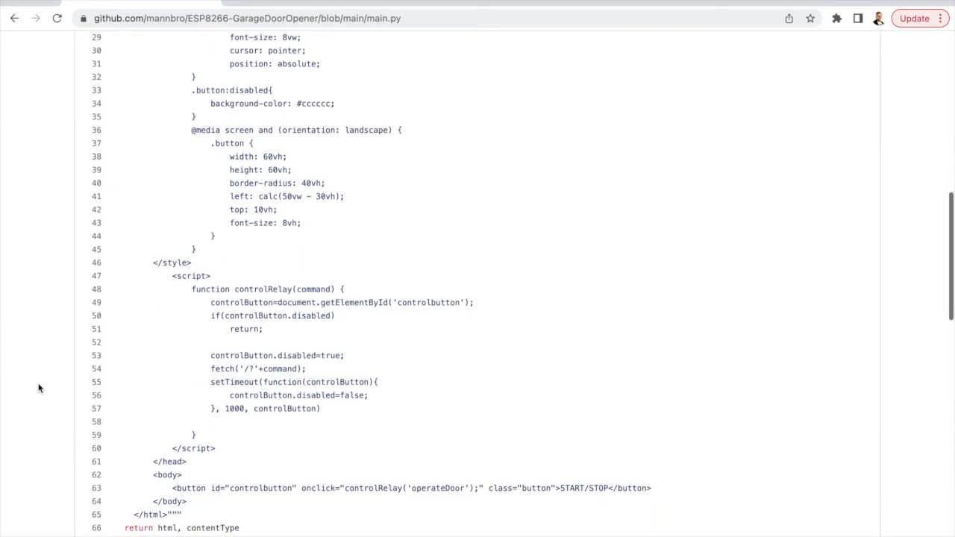
scroll("down", 3)
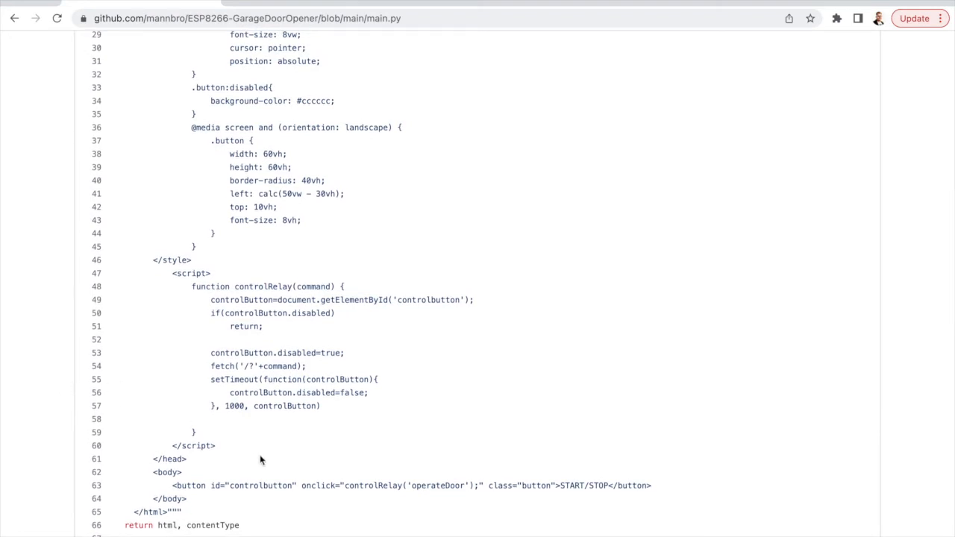
mouse_move(242, 449)
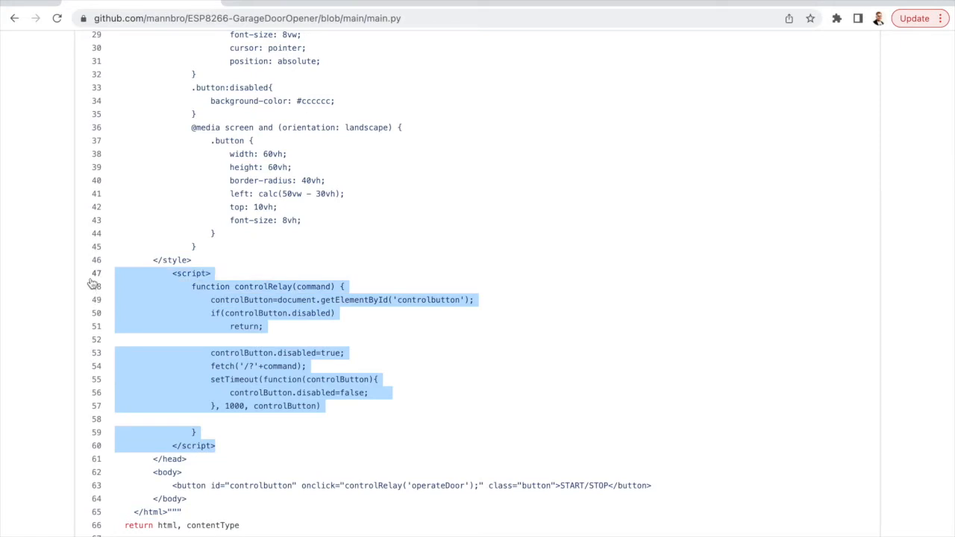
mouse_move(130, 383)
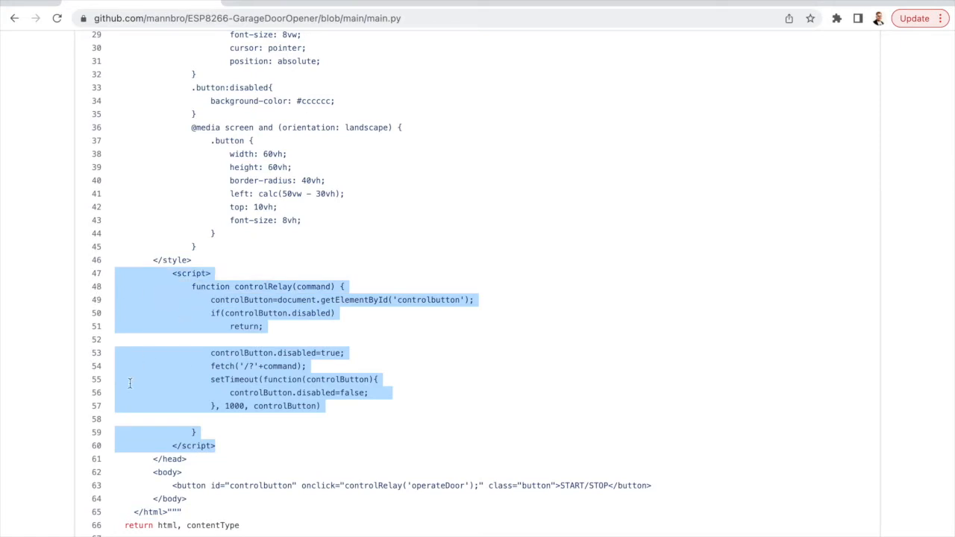
mouse_move(212, 381)
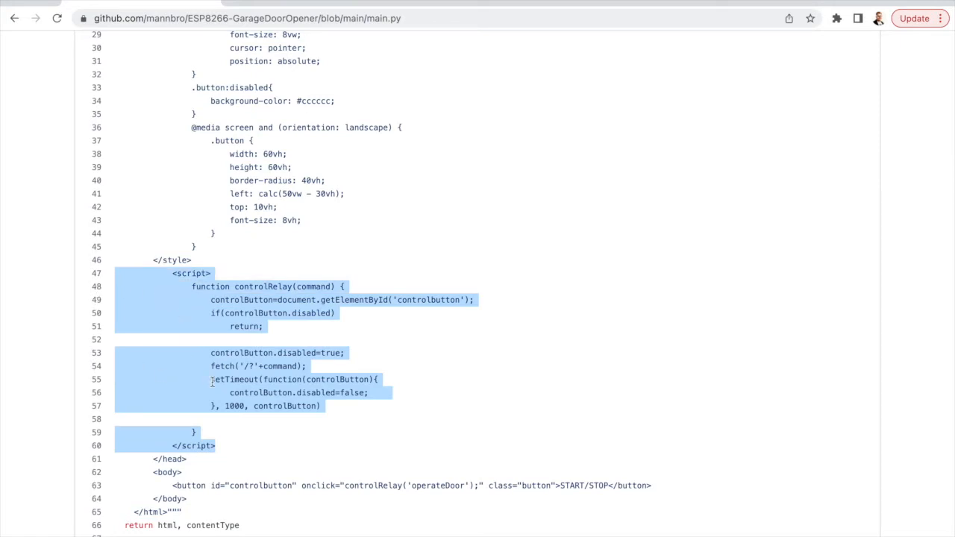
mouse_move(238, 447)
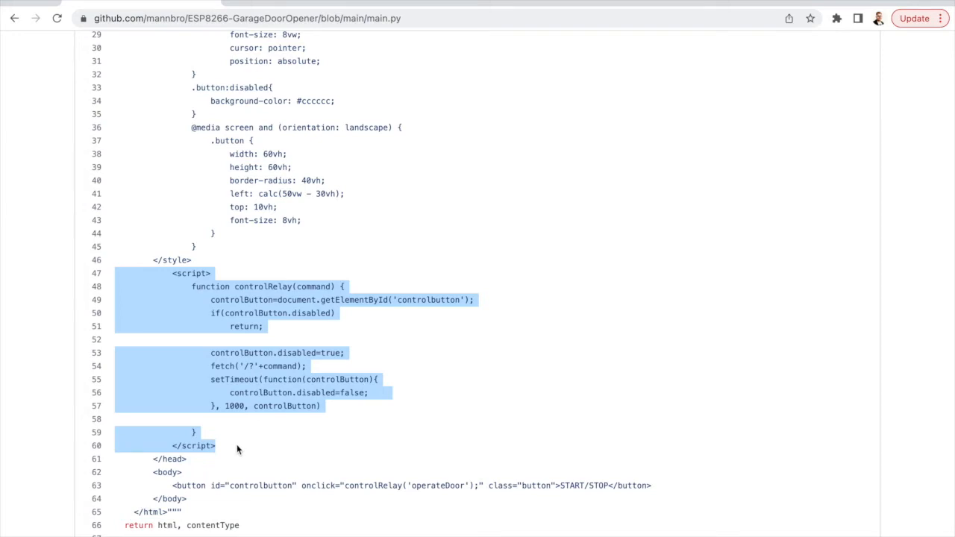
mouse_move(267, 370)
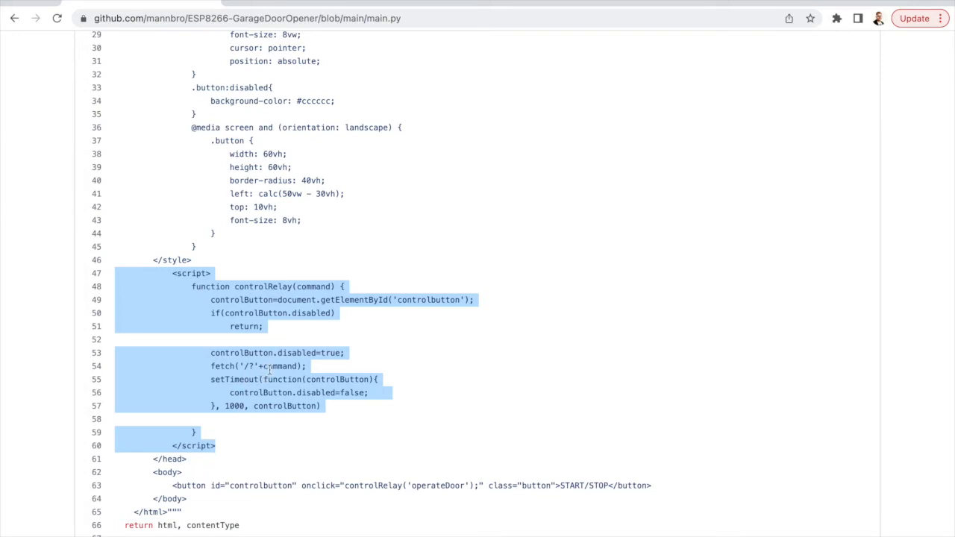
mouse_move(254, 457)
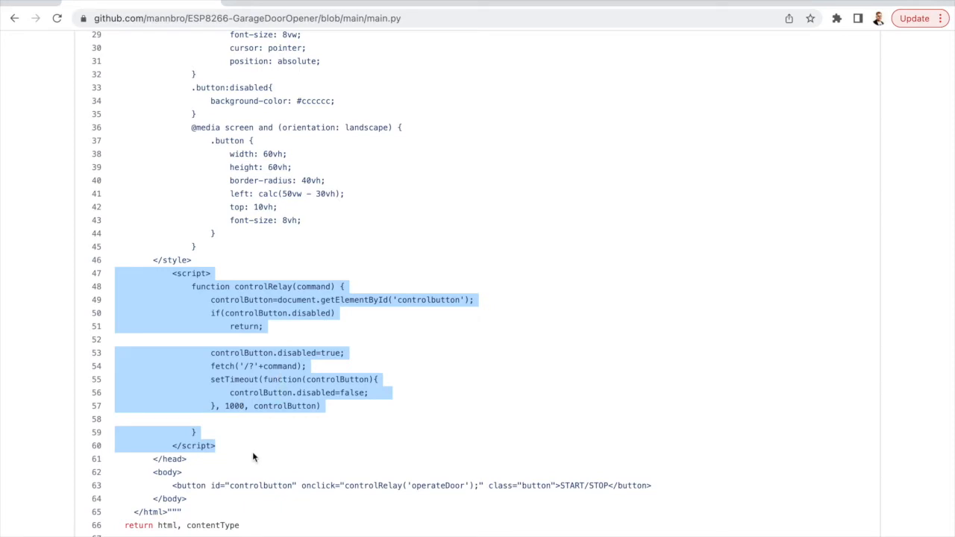
Bring the startDoor function into view and highlight a word at its start
scroll("down", 3)
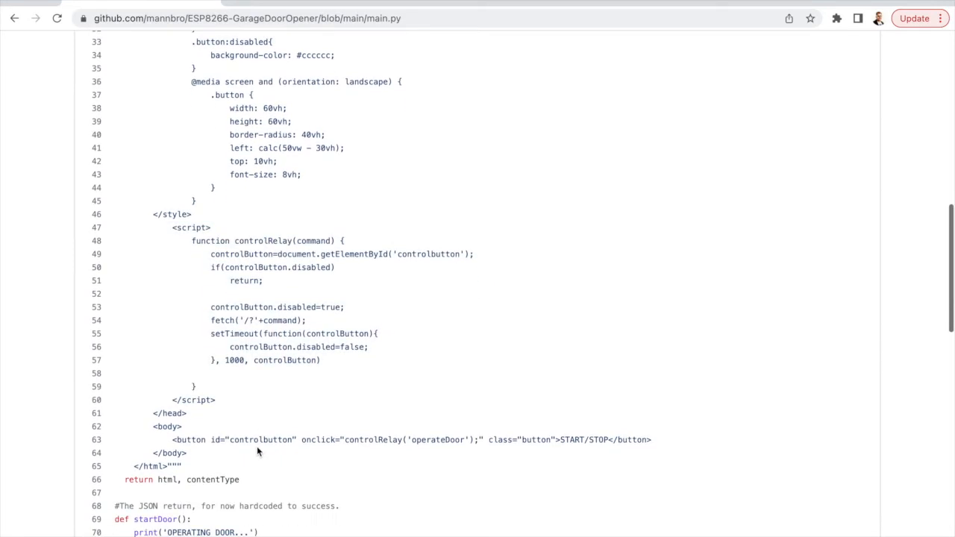
scroll("down", 3)
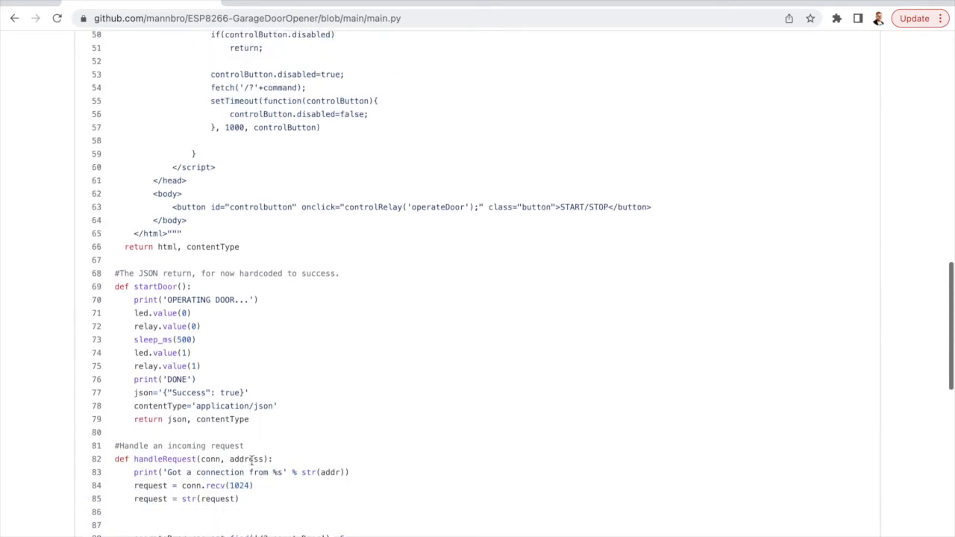
scroll("down", 3)
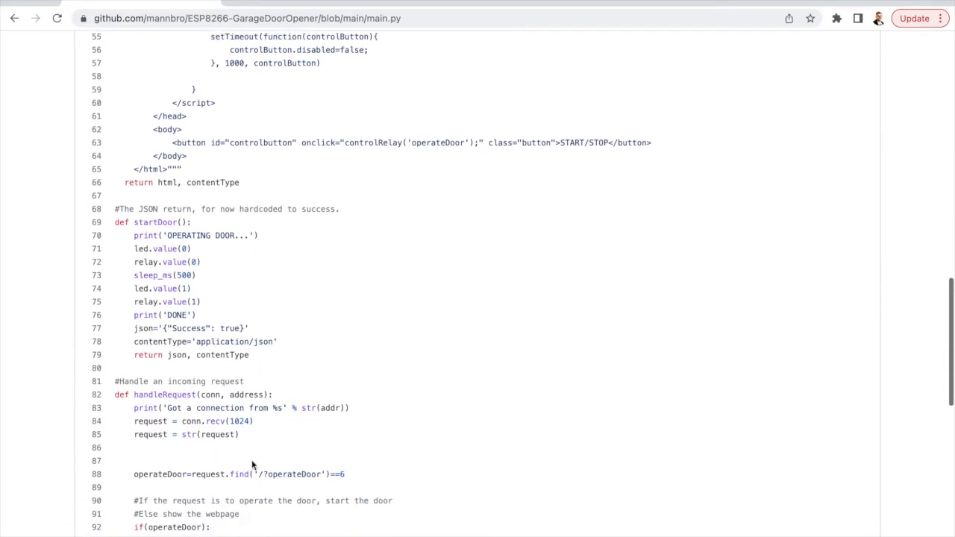
scroll("down", 3)
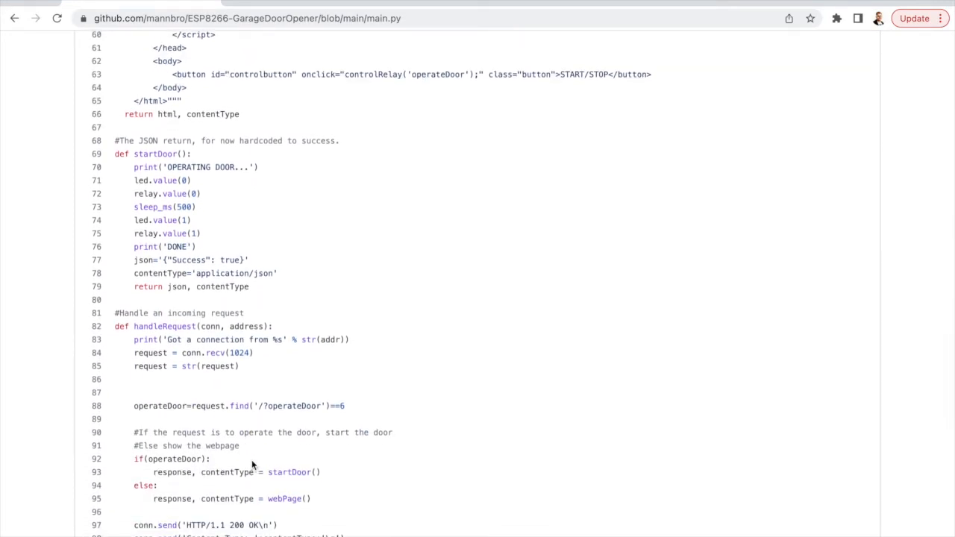
scroll("down", 3)
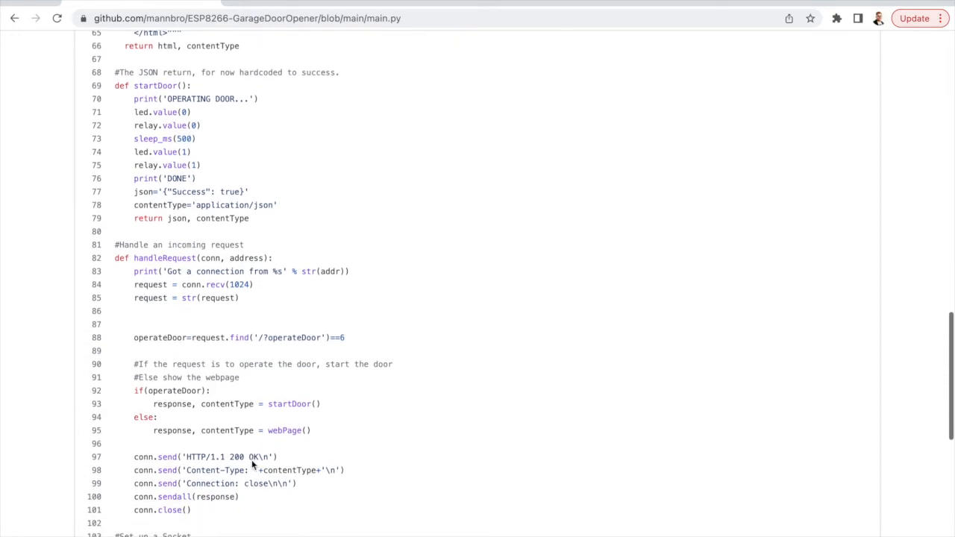
double_click(145, 99)
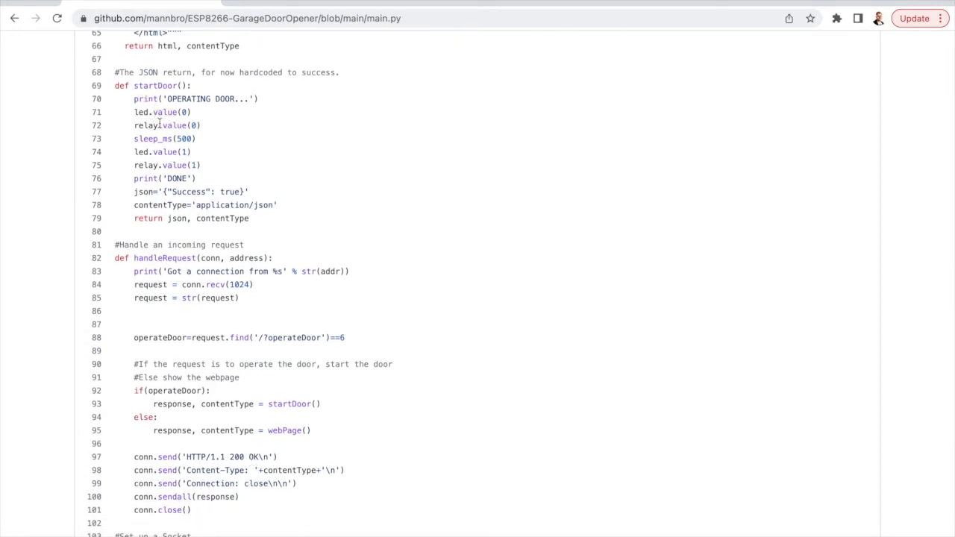
mouse_move(184, 139)
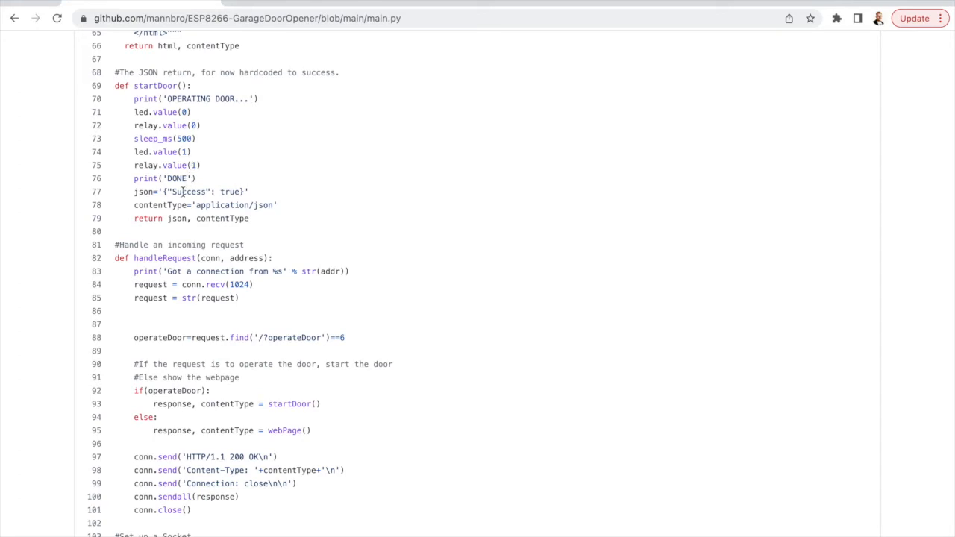
mouse_move(176, 242)
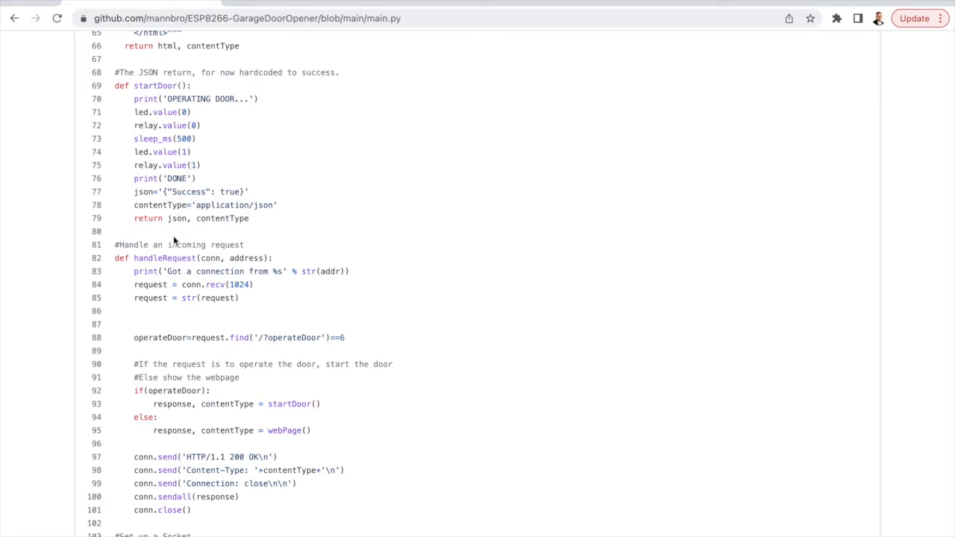
Review handleRequest, highlighting the request variable, operateDoor checks and the webPage call
scroll("down", 3)
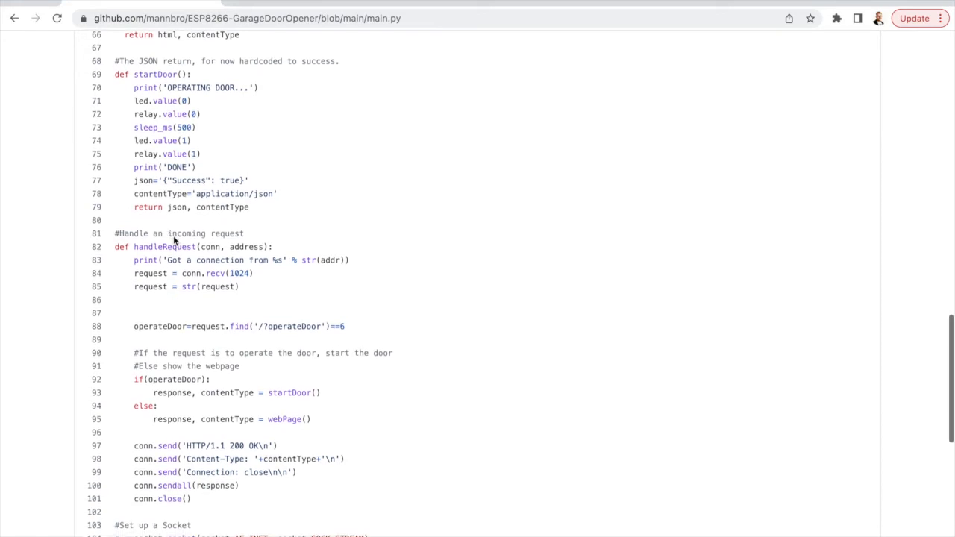
scroll("down", 3)
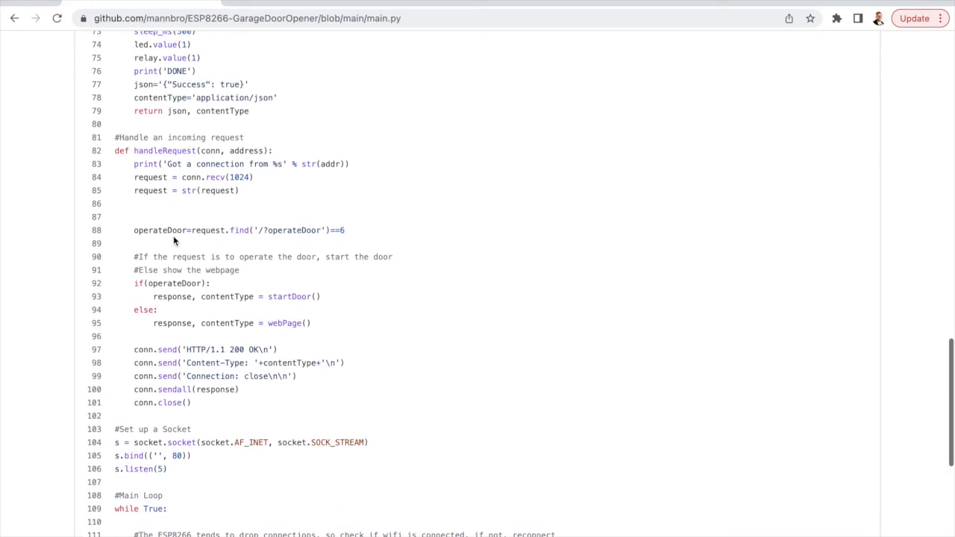
scroll("down", 3)
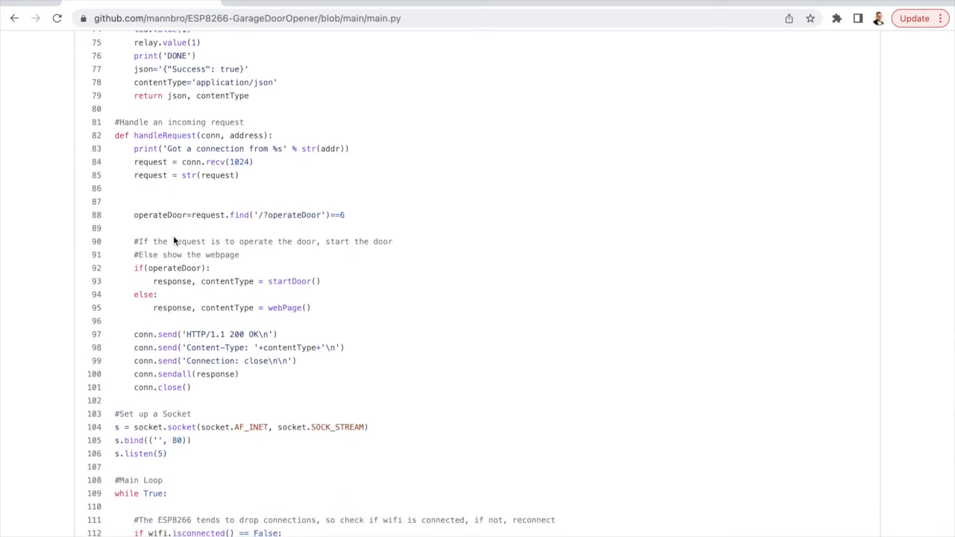
scroll("down", 3)
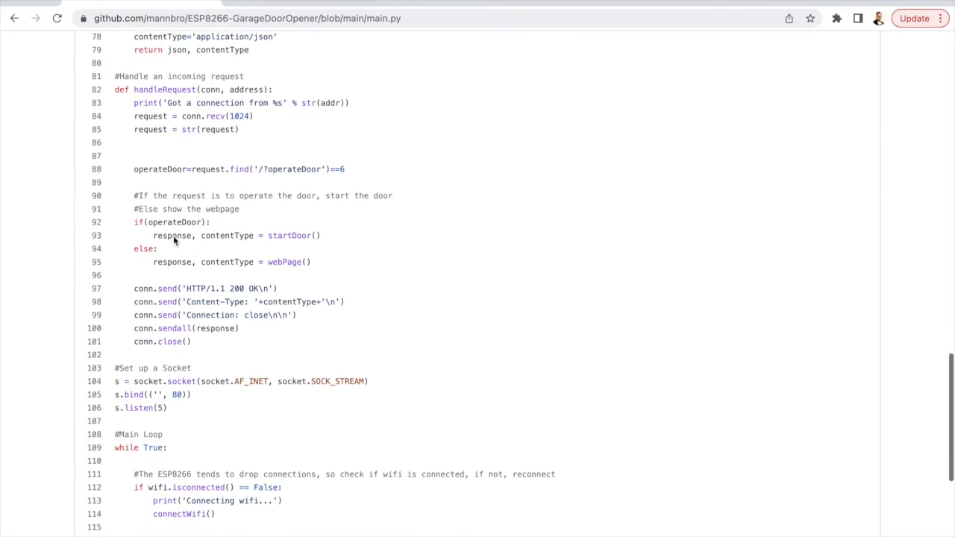
scroll("down", 3)
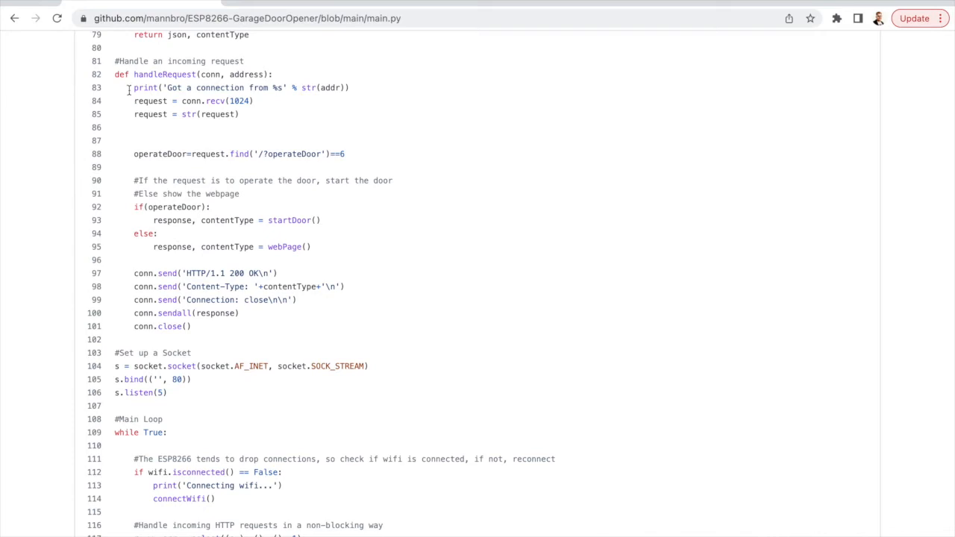
double_click(149, 101)
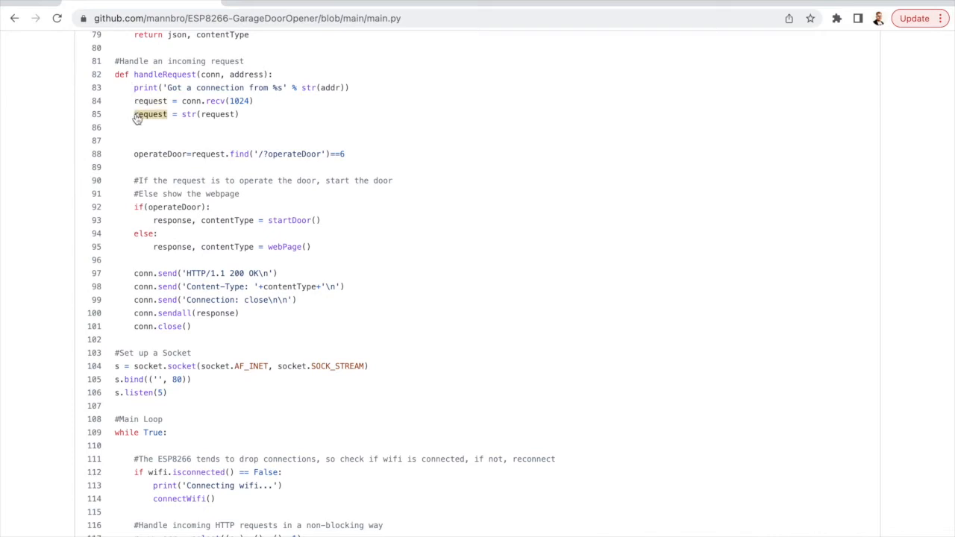
double_click(157, 154)
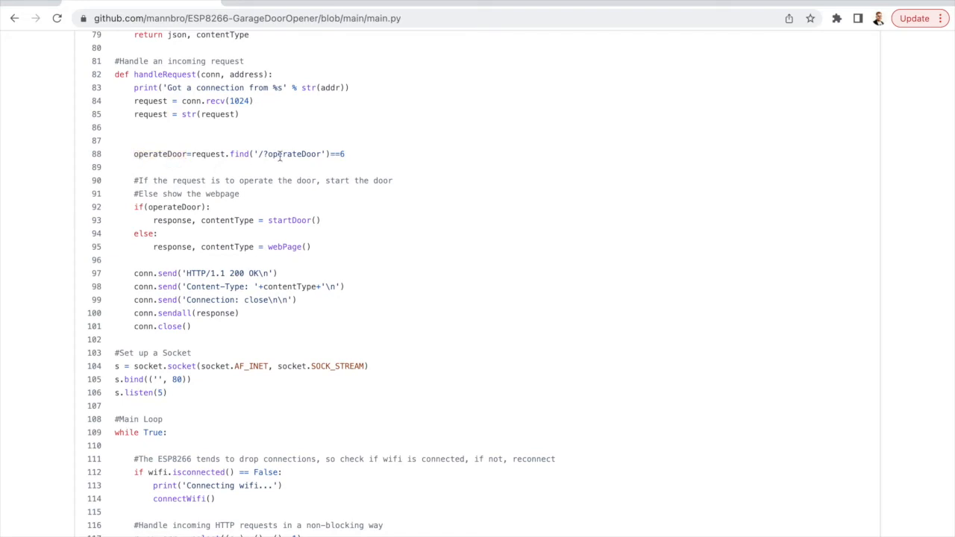
double_click(173, 206)
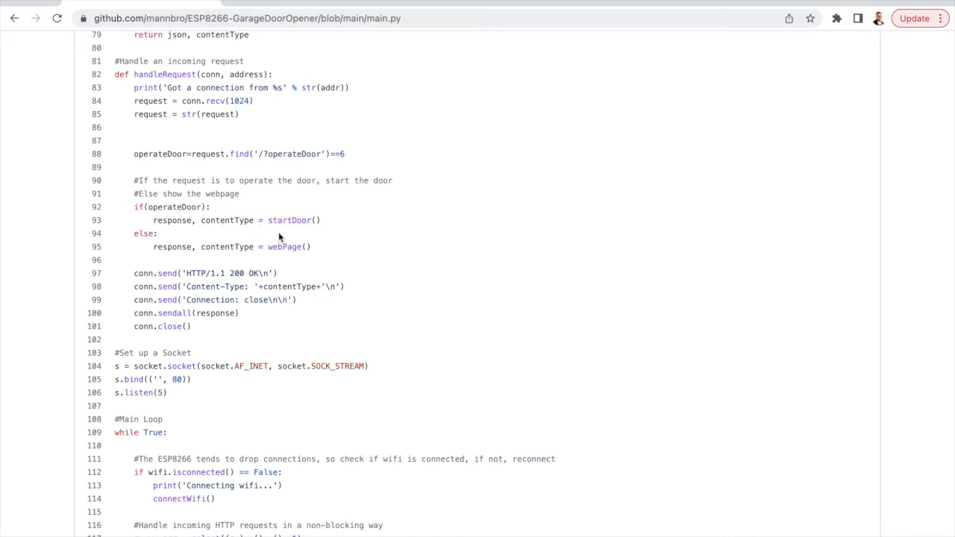
double_click(283, 248)
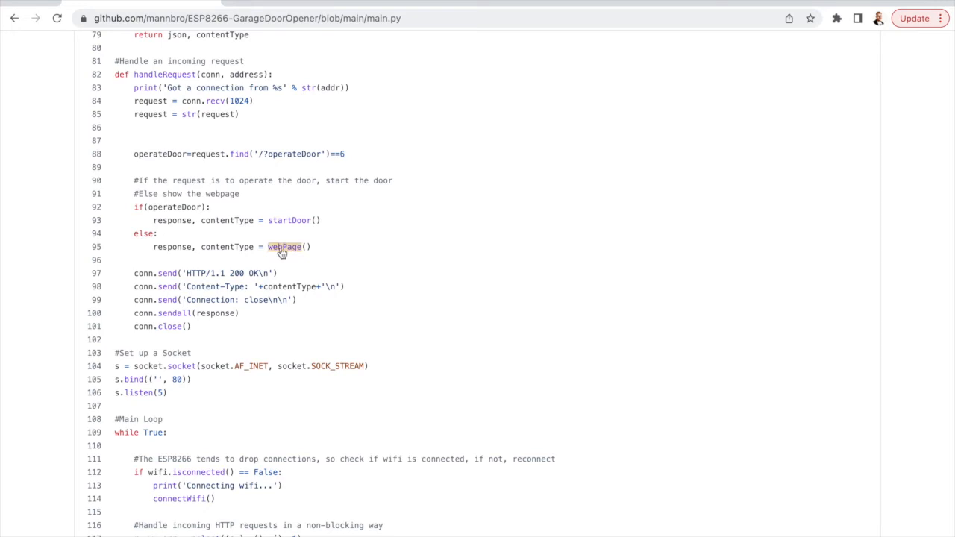
scroll("down", 3)
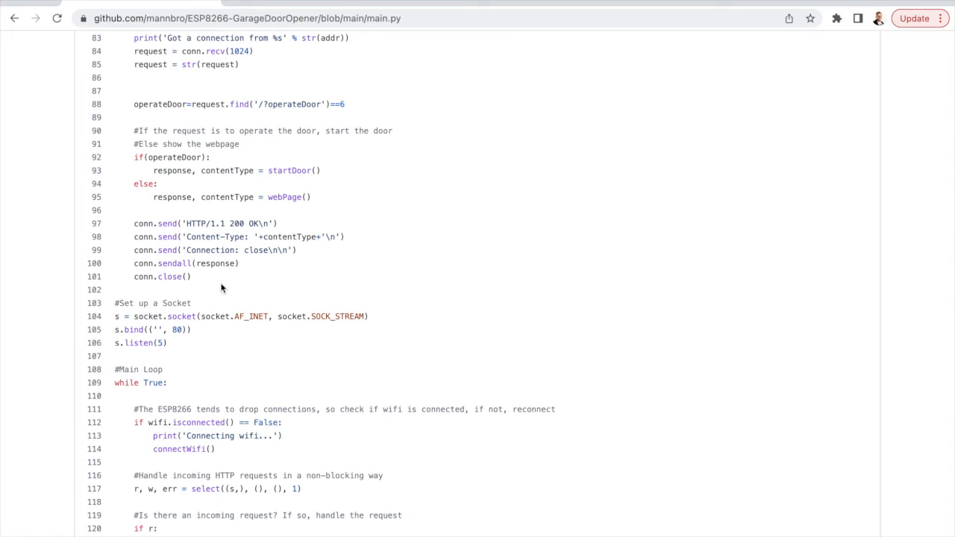
Review the socket setup and main loop, selecting the wifi reconnect check on lines 112–114
scroll("down", 3)
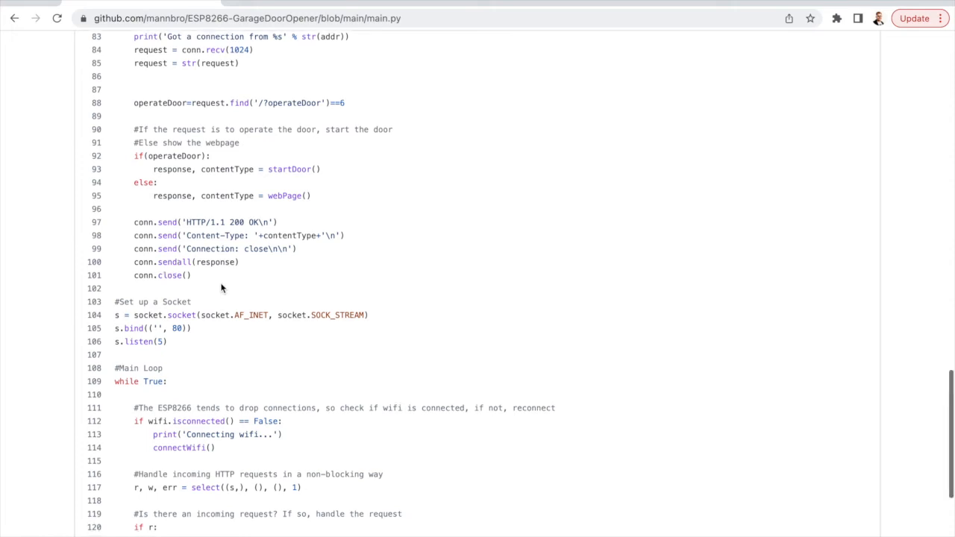
scroll("down", 3)
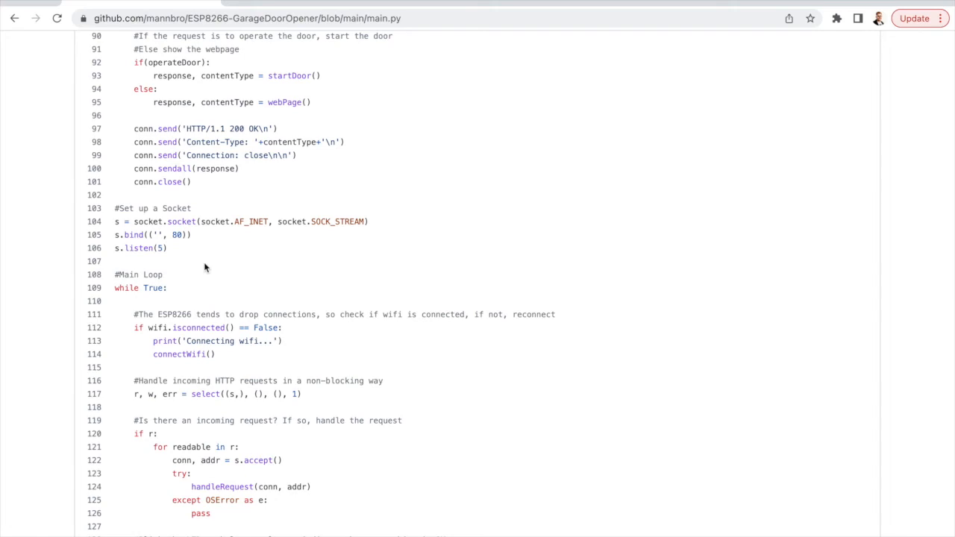
mouse_move(185, 250)
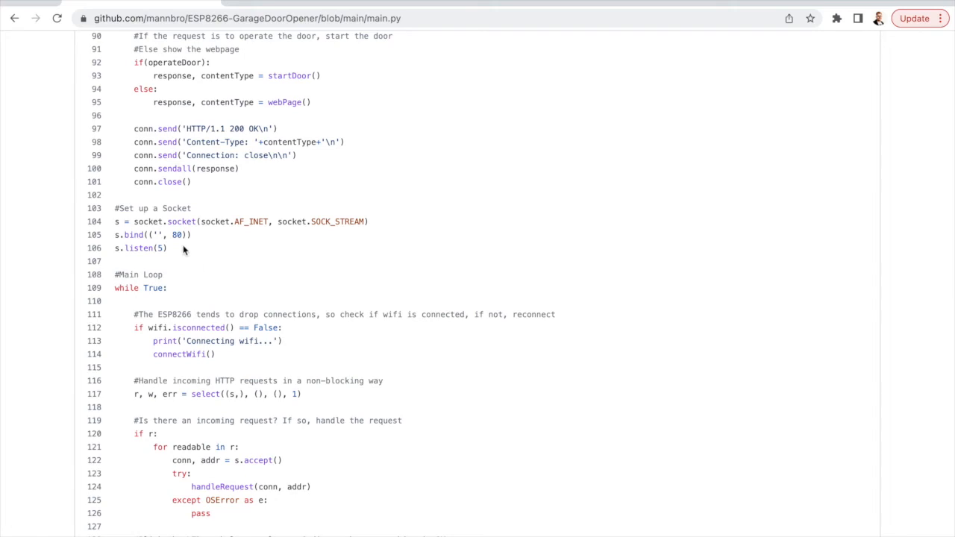
mouse_move(152, 271)
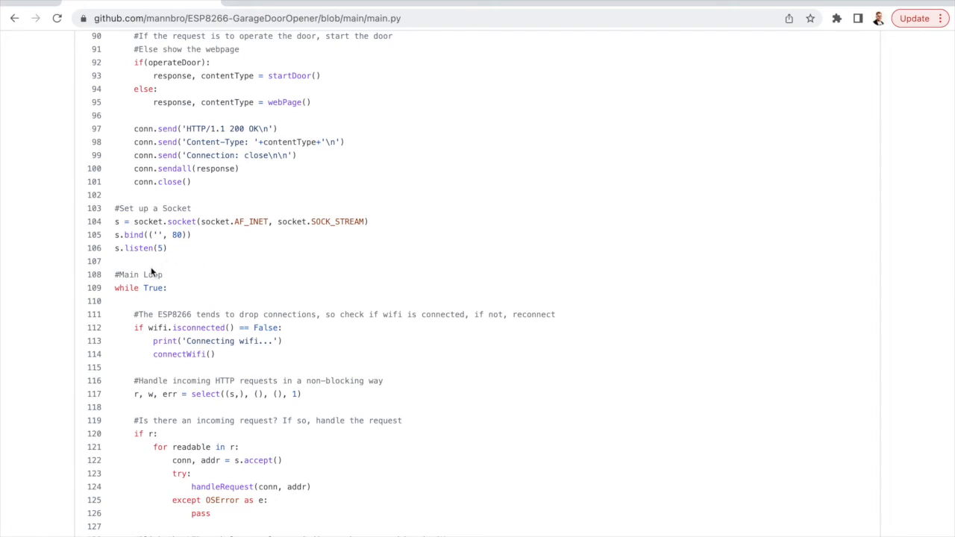
scroll("down", 3)
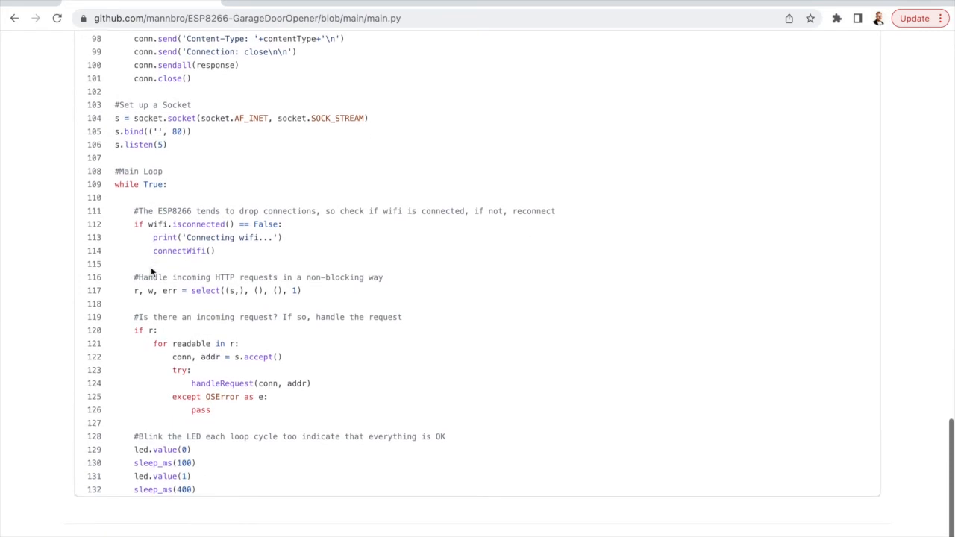
scroll("down", 3)
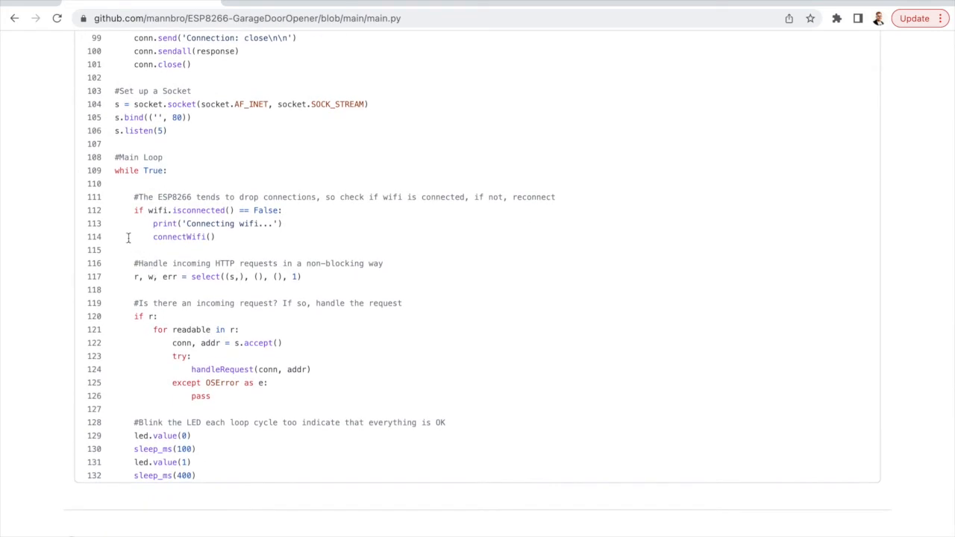
mouse_move(236, 241)
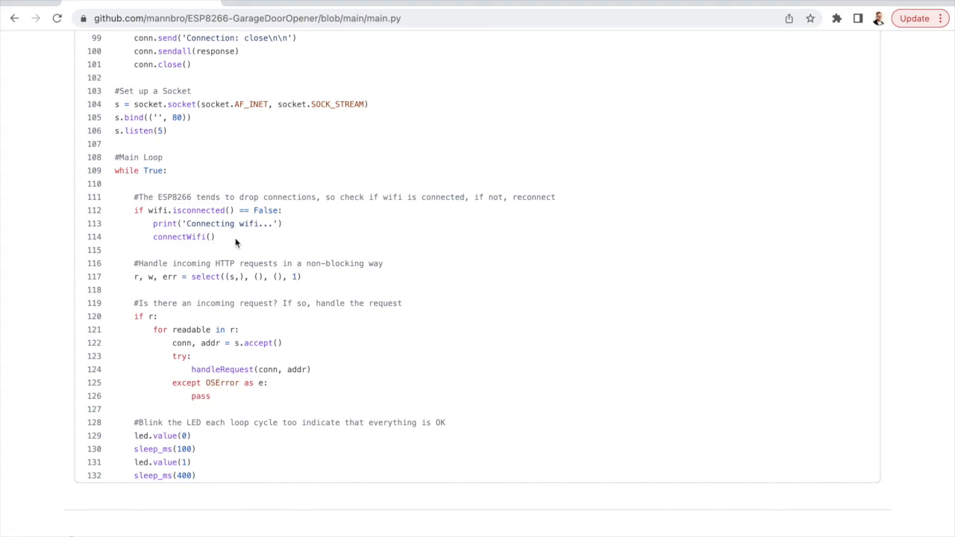
left_click_drag(132, 209, 216, 235)
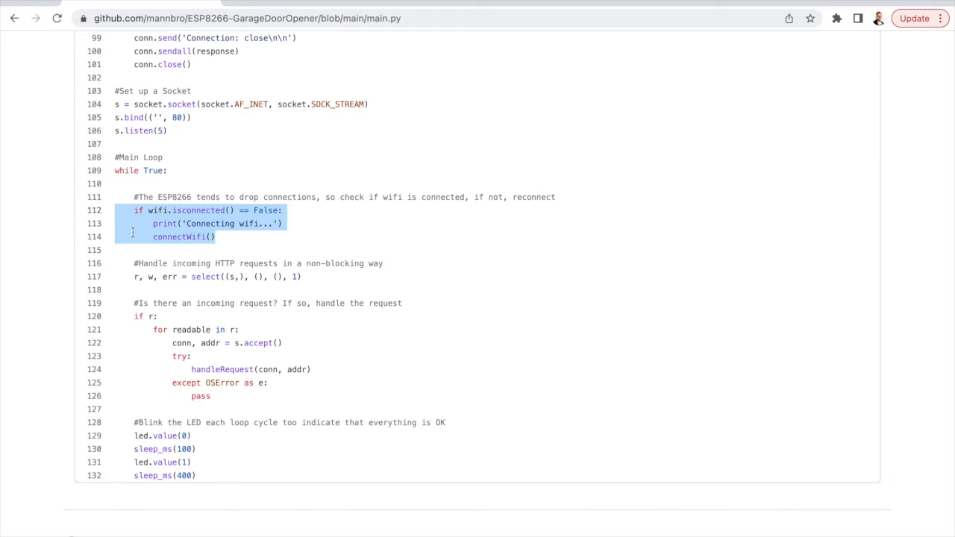
mouse_move(240, 250)
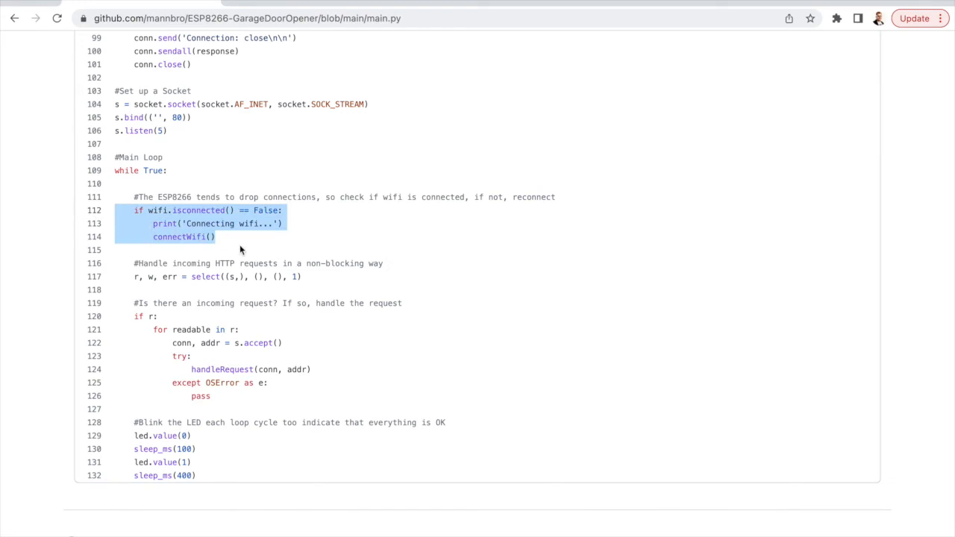
scroll("down", 3)
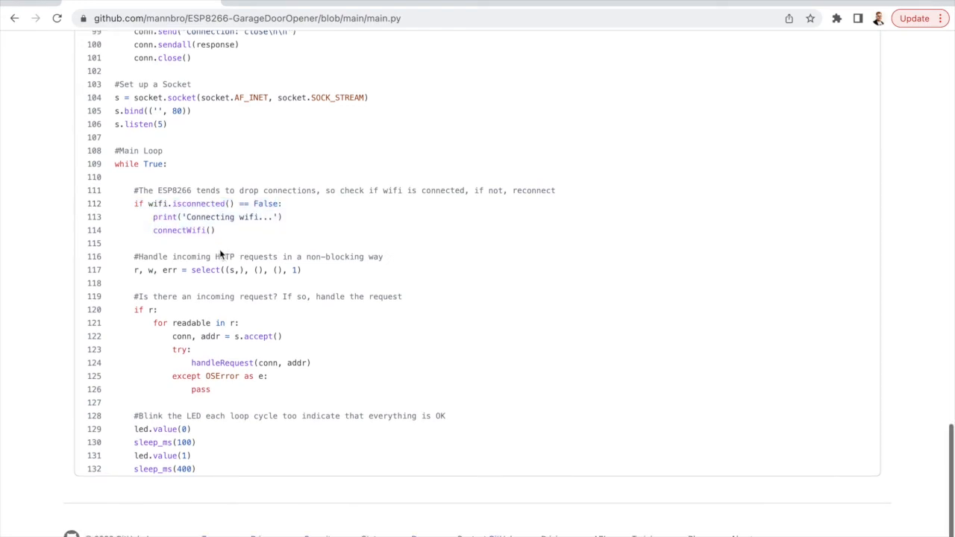
scroll("down", 3)
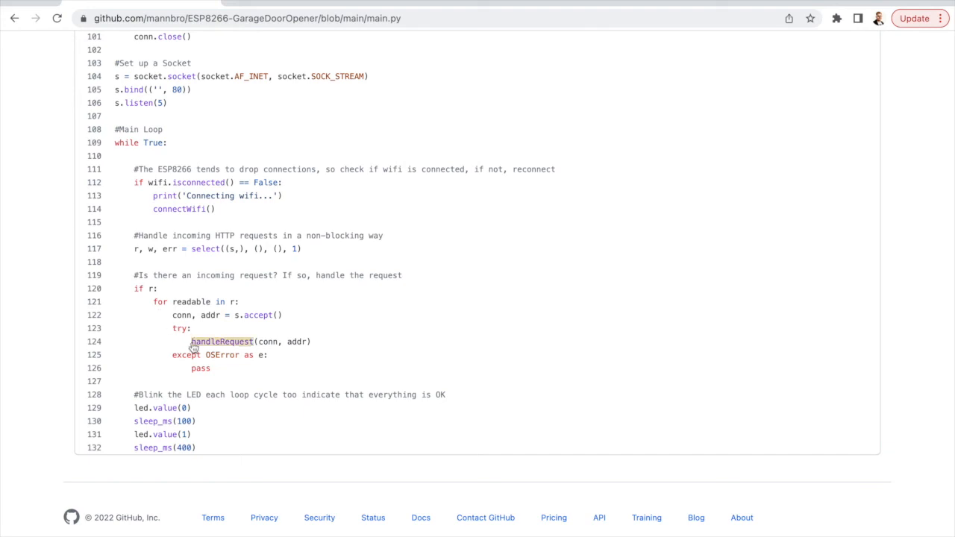
mouse_move(197, 349)
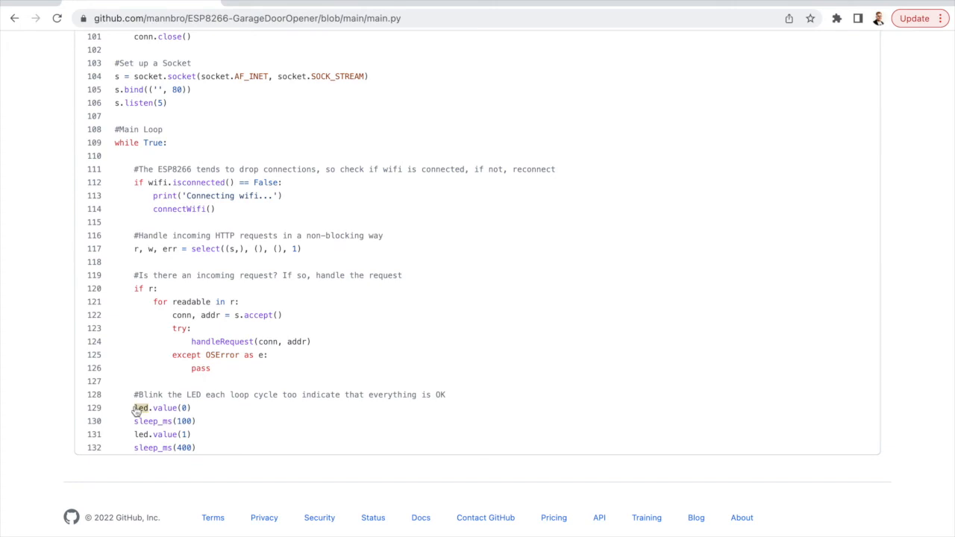
mouse_move(140, 434)
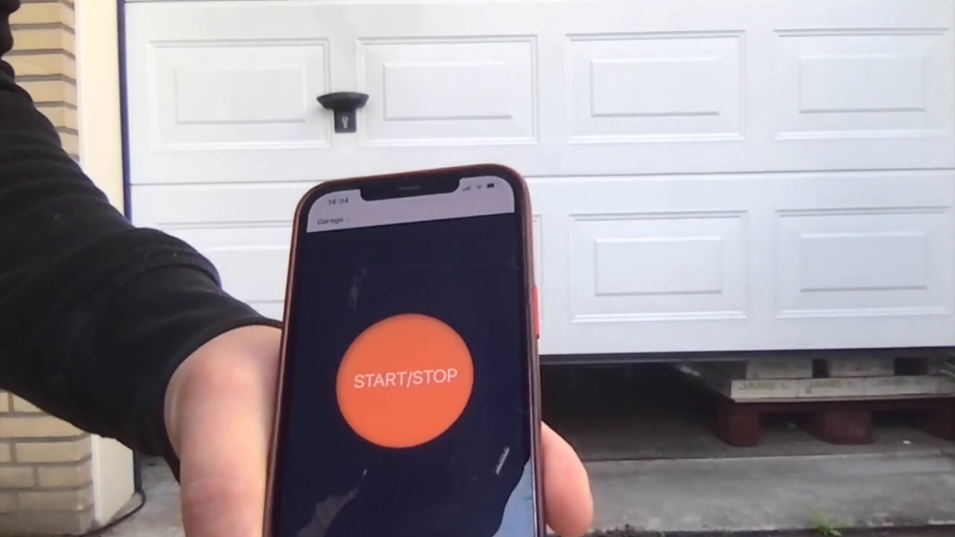
Tap the orange START/STOP button on the phone to move and then stop the garage door
left_click(406, 376)
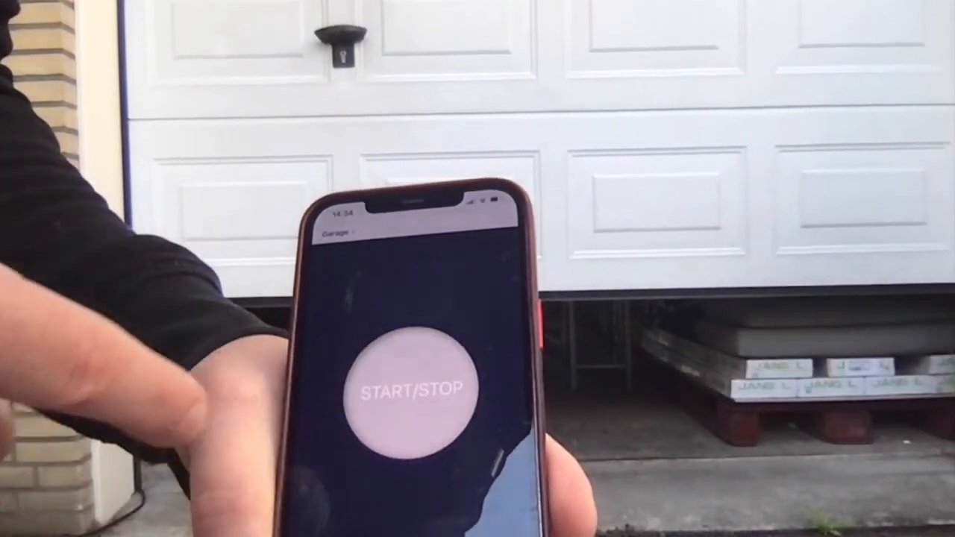
left_click(415, 385)
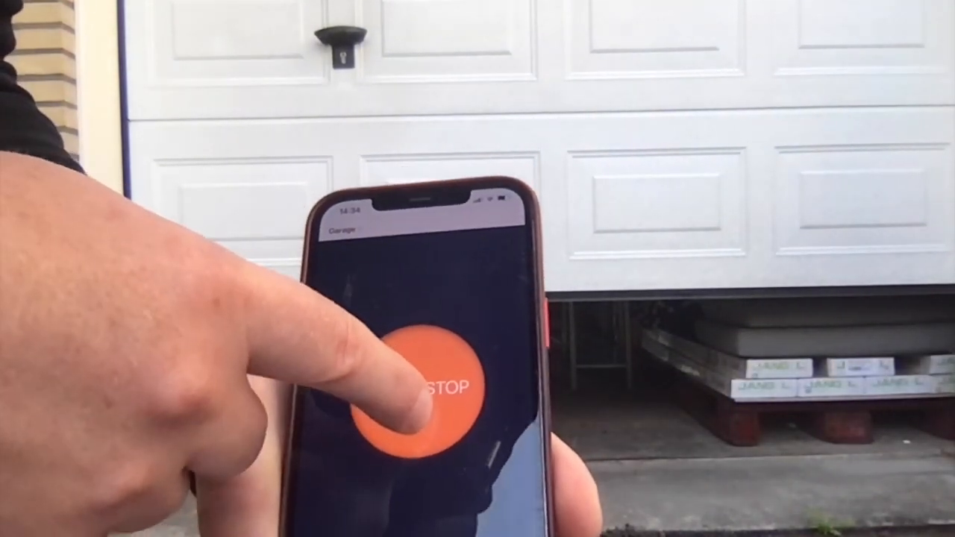
left_click(430, 385)
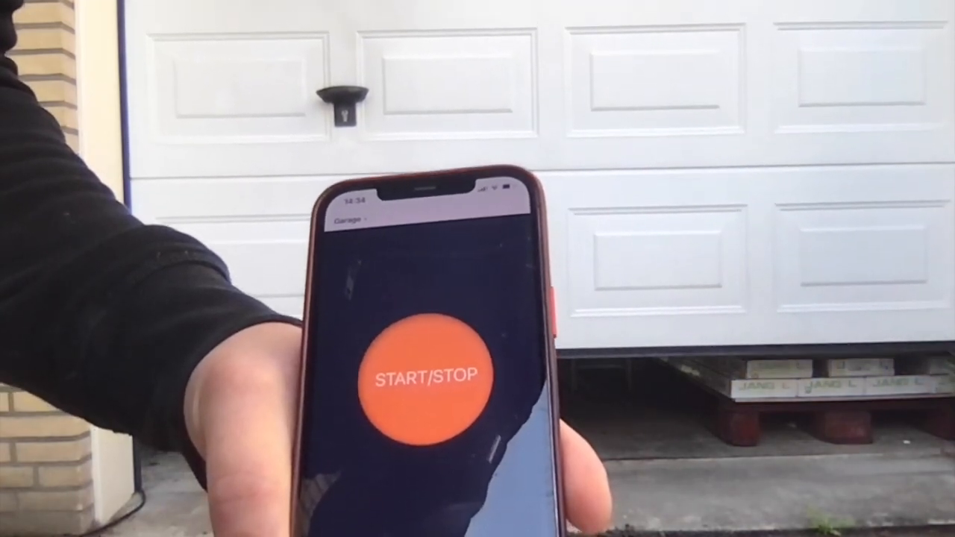